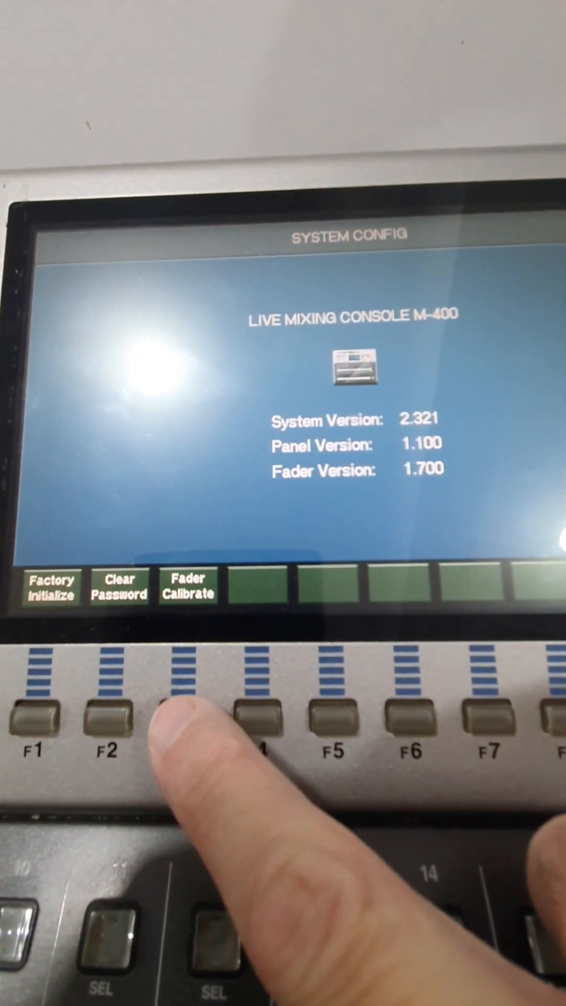
Step: Open the Fader Calibration page via F3, listing all faders at -inf
{"action": "left_click", "coordinate": [187, 587]}
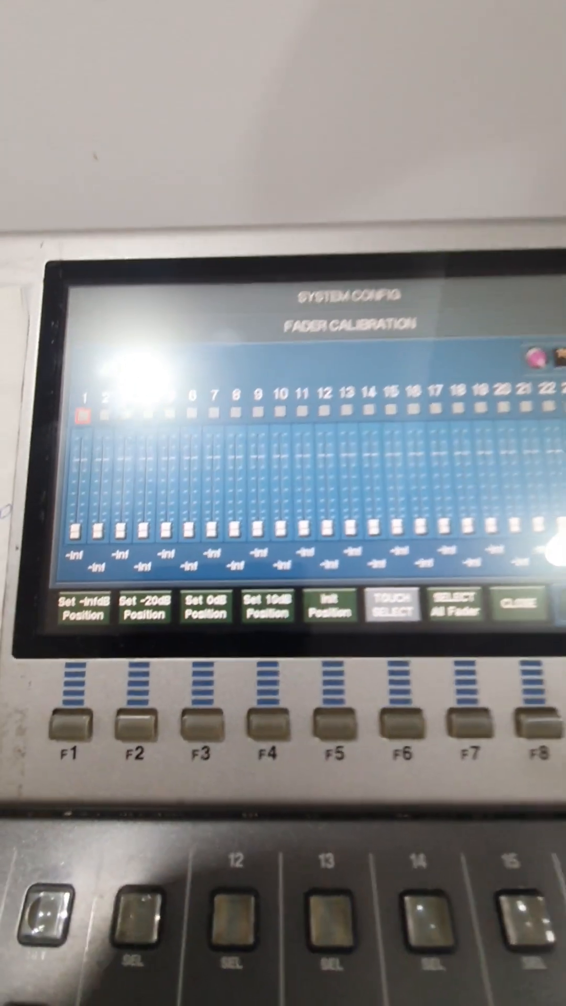